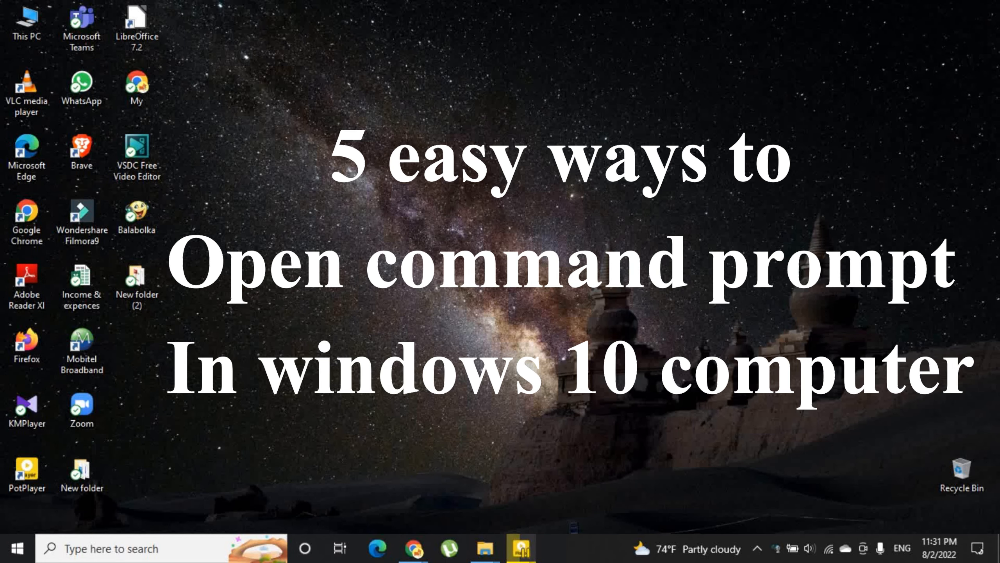
mouse_move(457, 173)
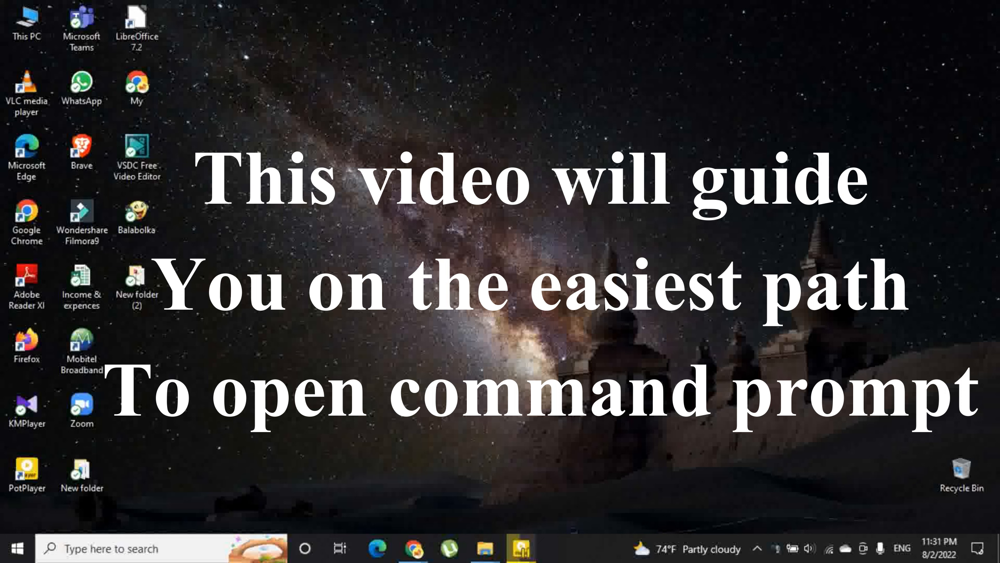
mouse_move(483, 210)
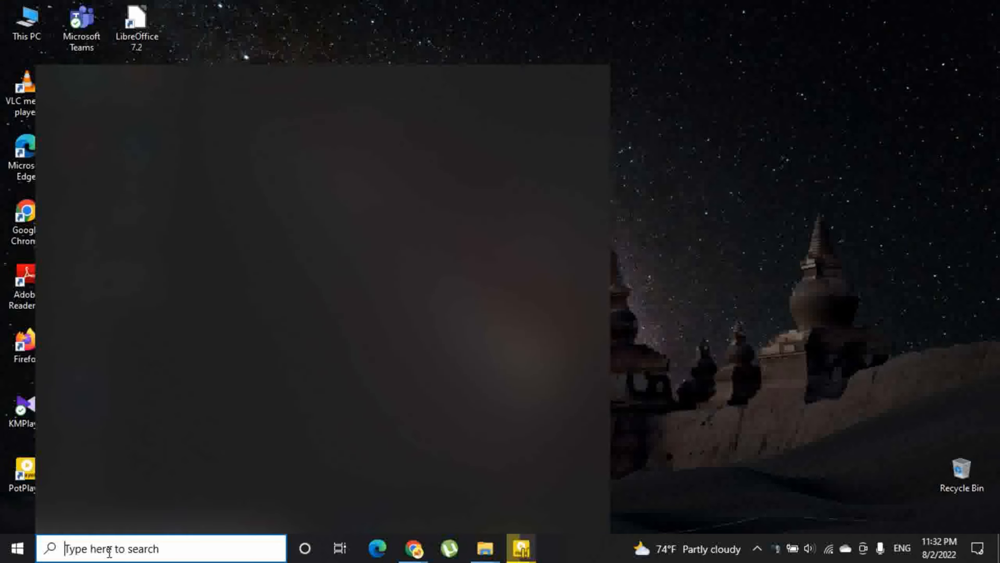
- Search 'cmd', launch Command Prompt from Best match, then close the window
type("d")
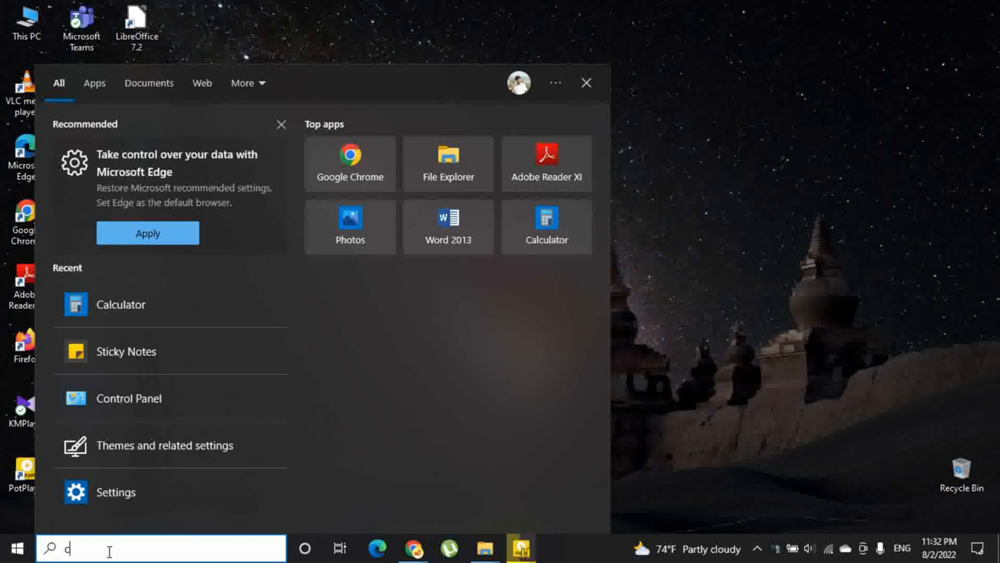
type("md")
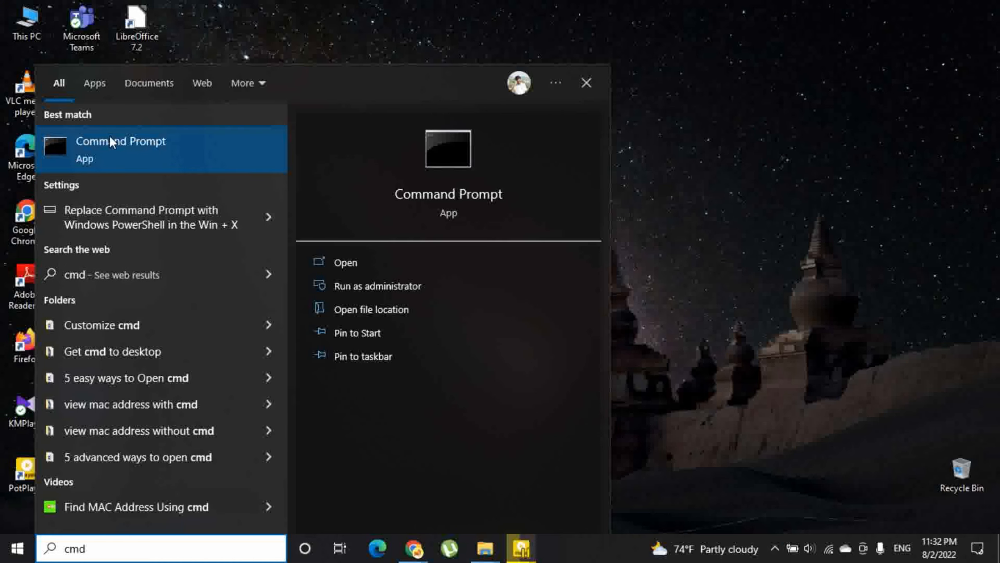
left_click(119, 141)
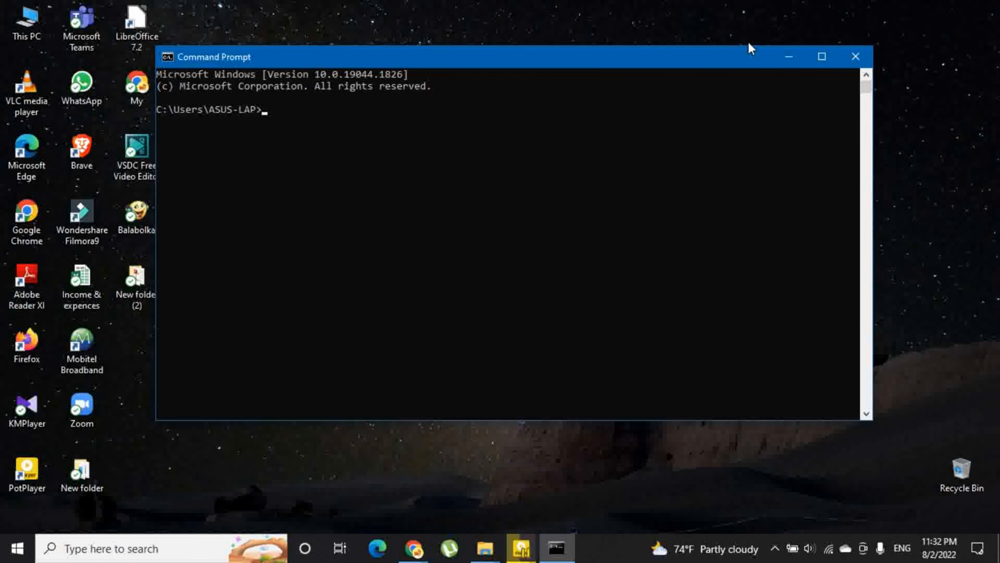
left_click(855, 57)
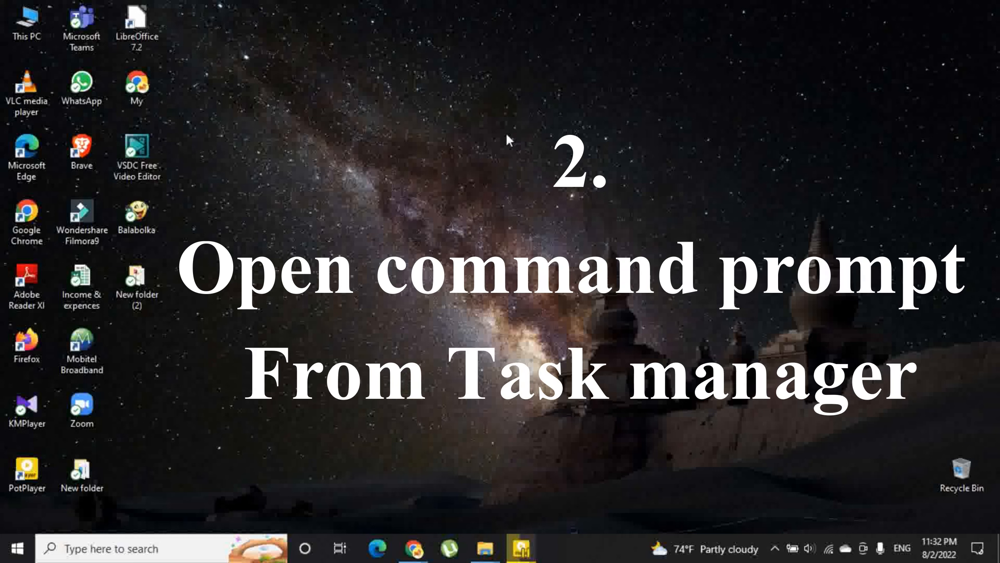
mouse_move(517, 145)
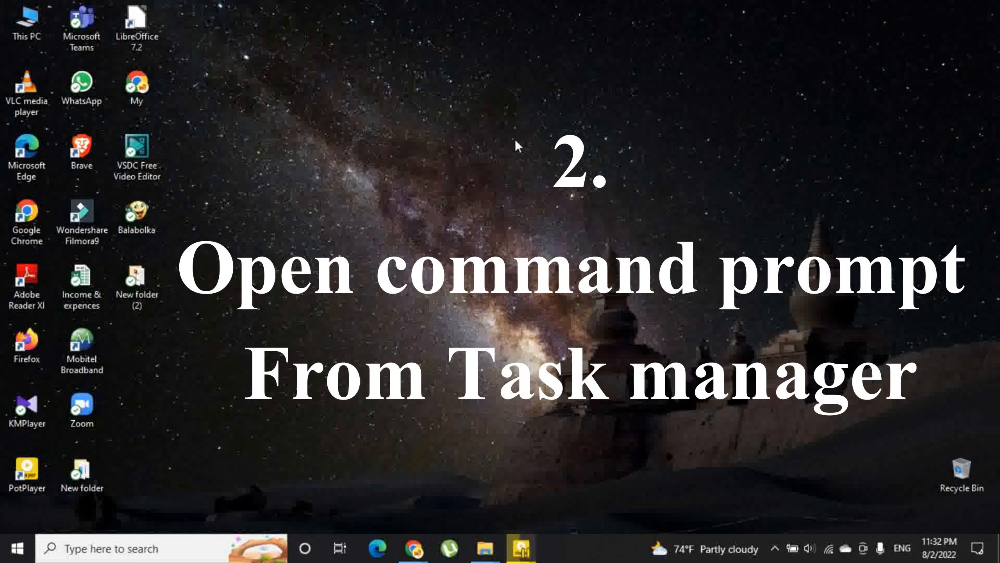
mouse_move(494, 161)
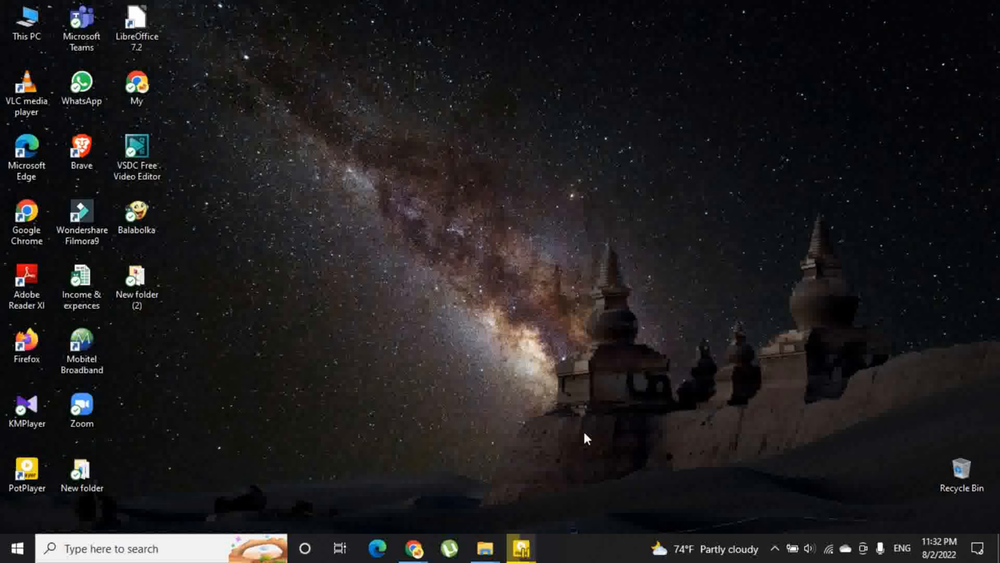
mouse_move(575, 550)
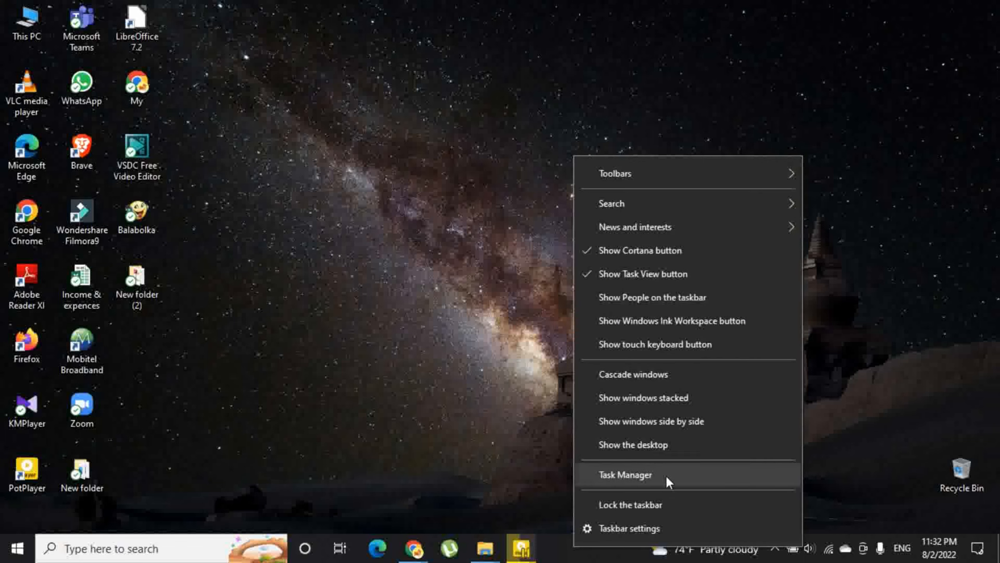
- Start Task Manager from the taskbar and show More details
left_click(624, 474)
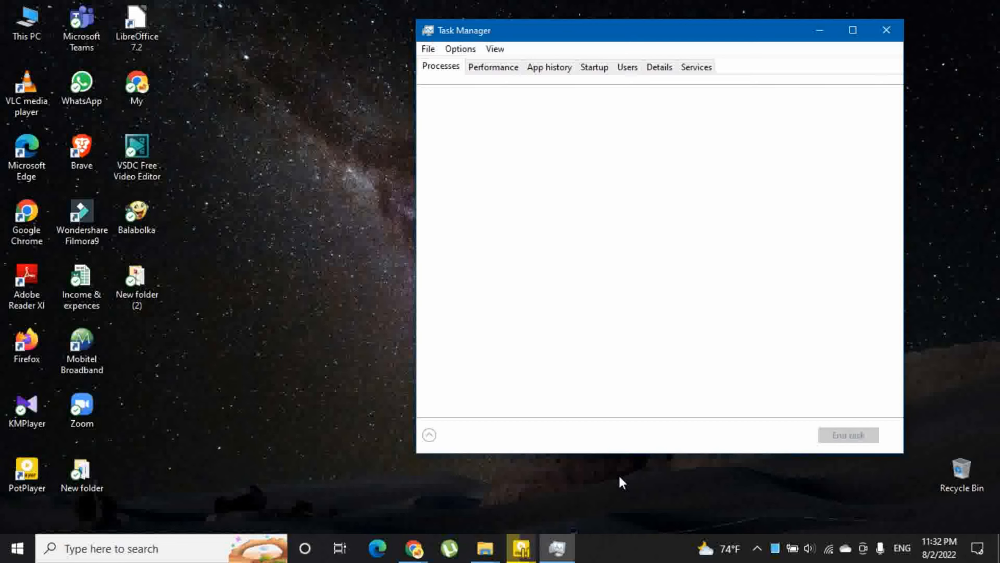
left_click(428, 435)
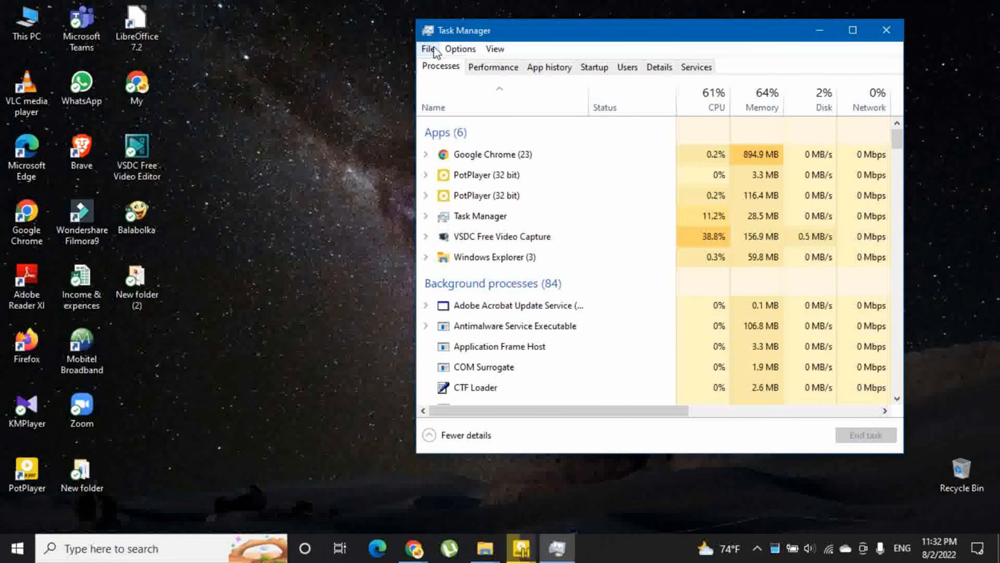
- Run 'cmd' via File > Run new task, then close Task Manager
left_click(428, 48)
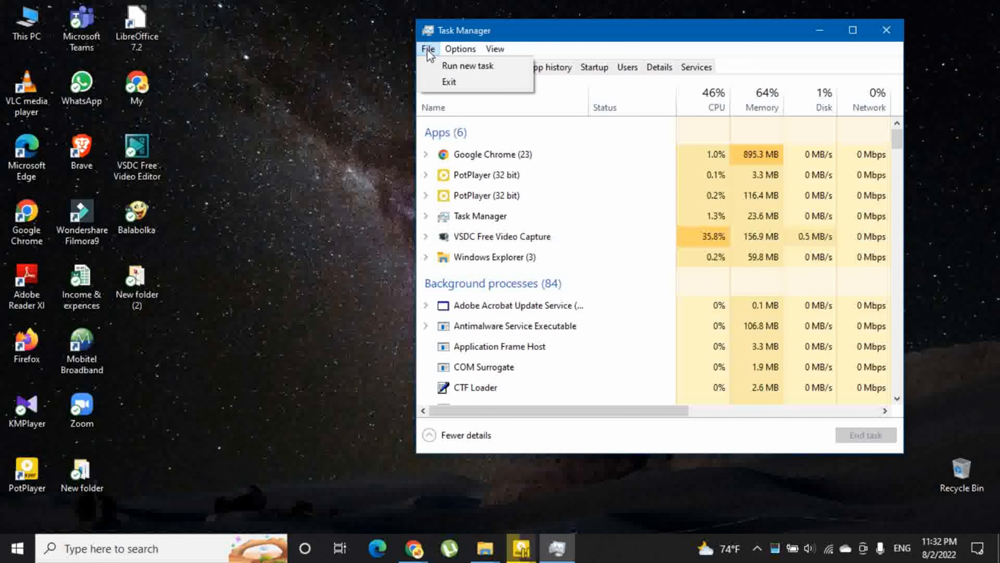
mouse_move(467, 65)
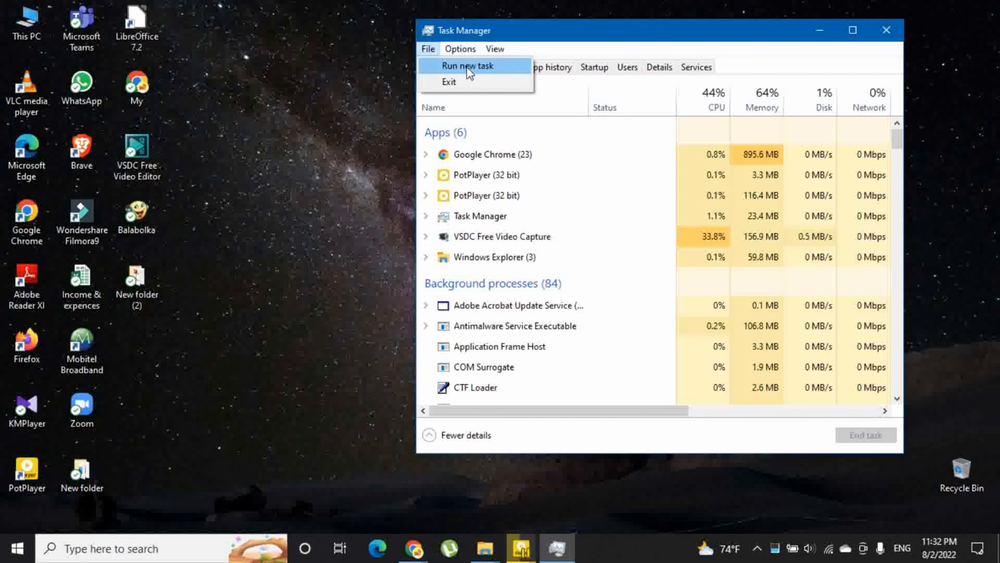
left_click(467, 66)
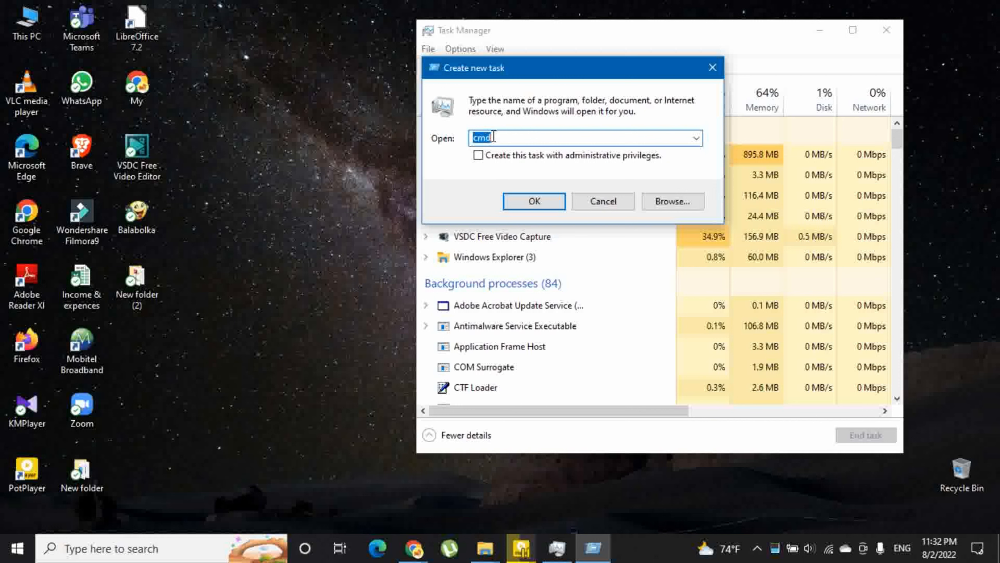
key("Backspace")
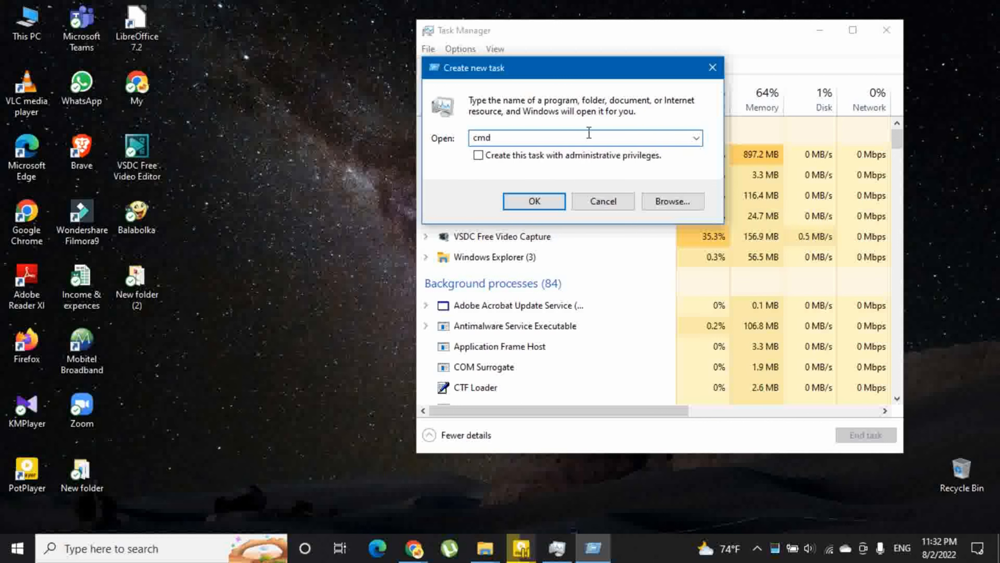
left_click(532, 201)
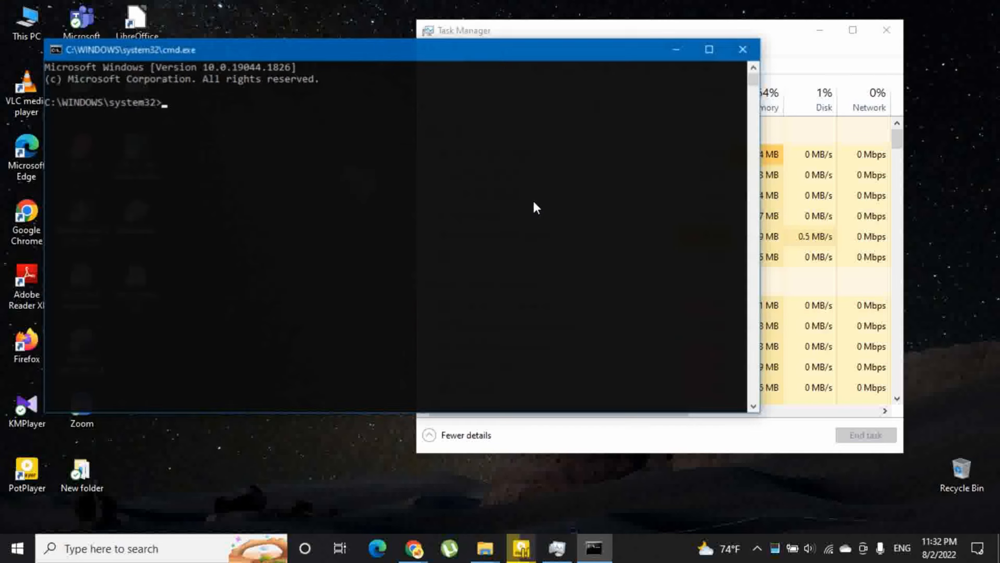
left_click(255, 50)
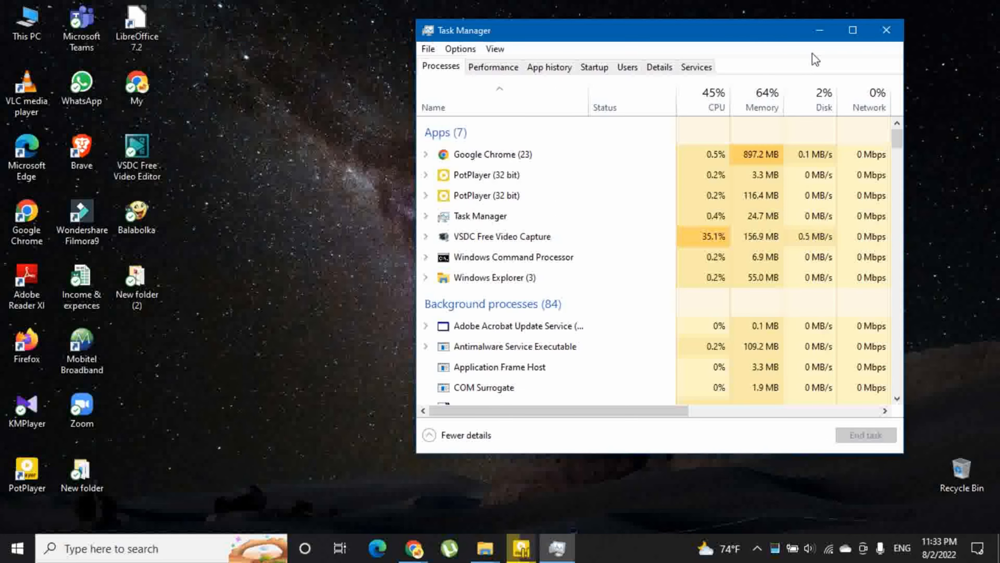
left_click(885, 30)
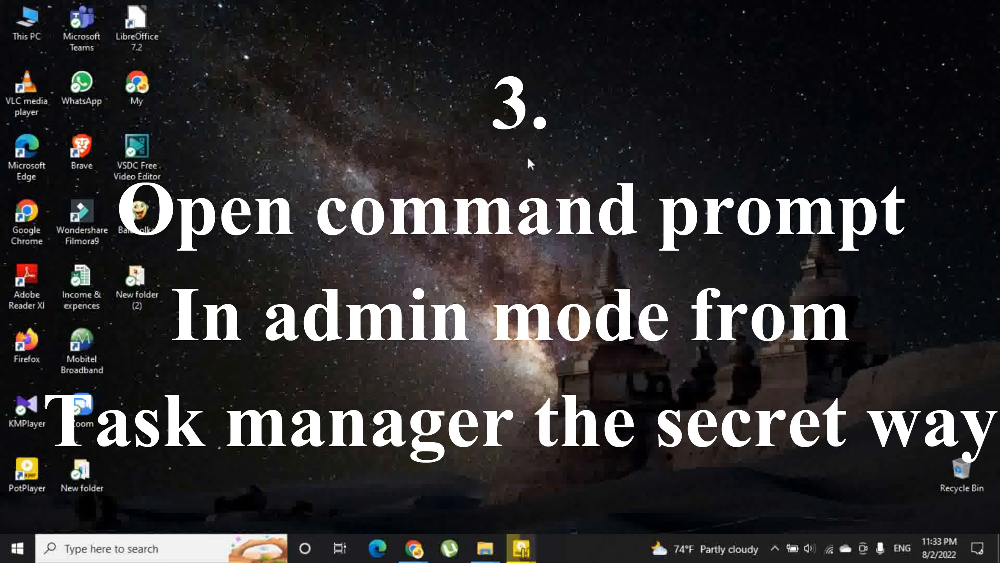
mouse_move(543, 347)
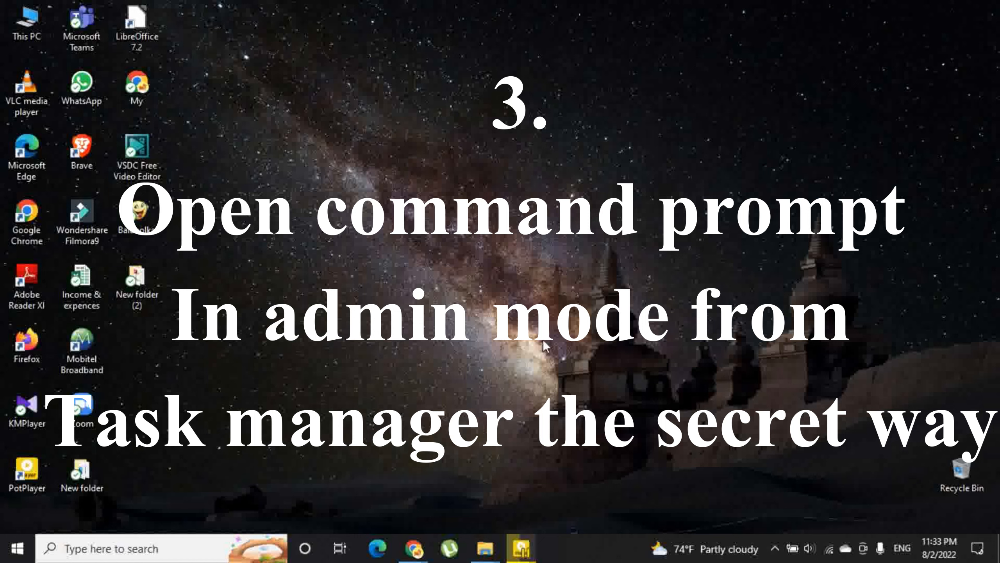
mouse_move(546, 346)
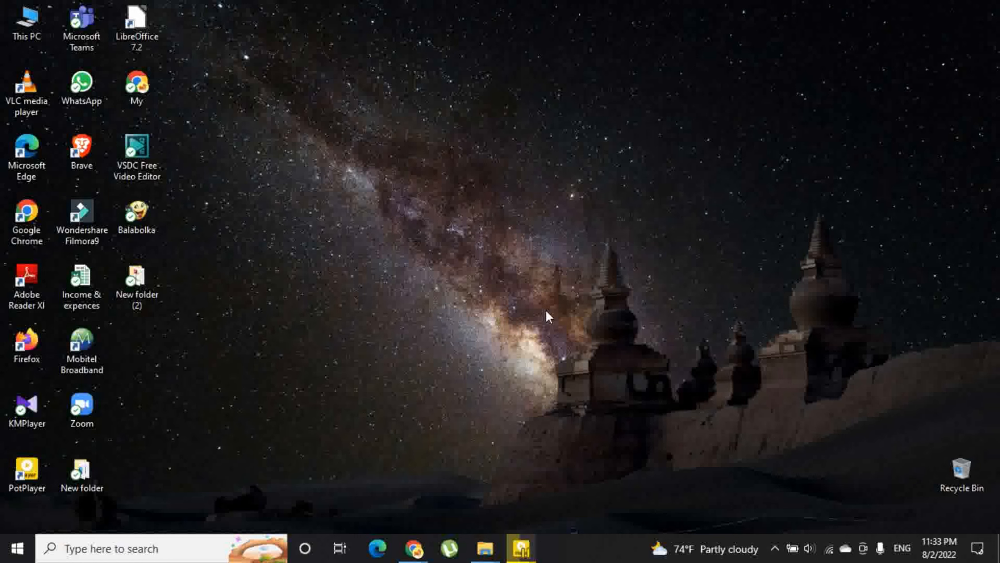
mouse_move(568, 560)
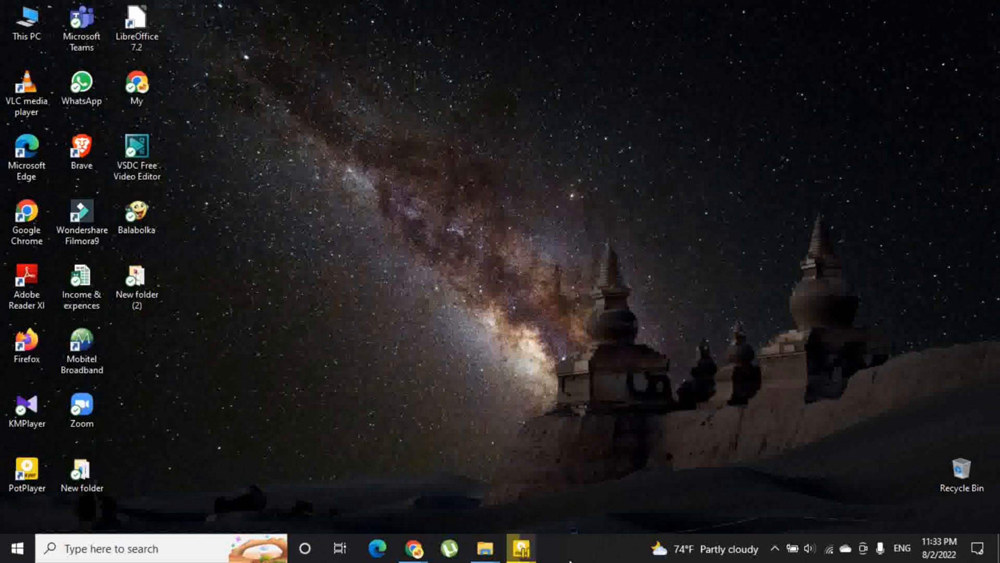
- Run 'cmd' as a new task from Task Manager's File menu, then close Task Manager
right_click(568, 548)
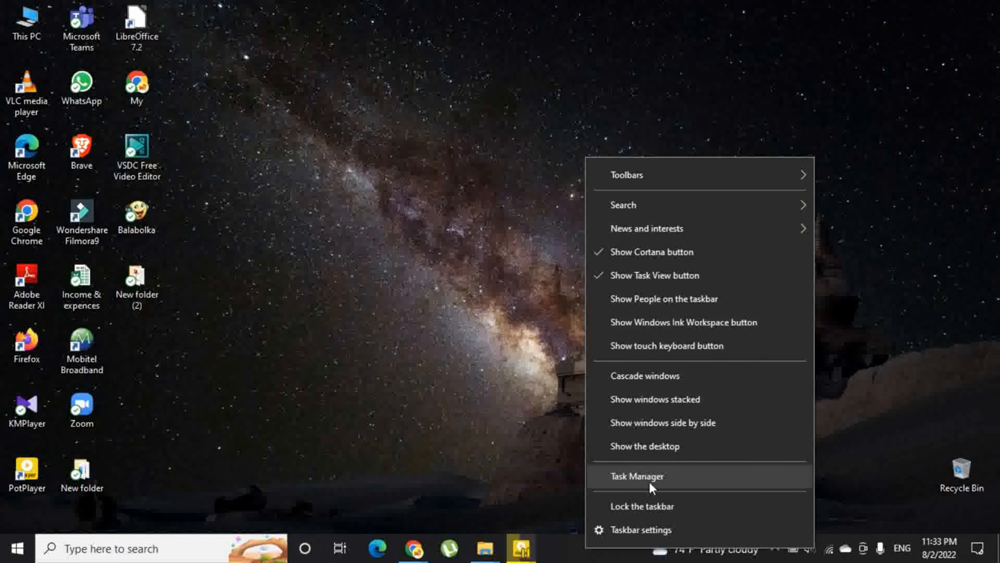
left_click(636, 476)
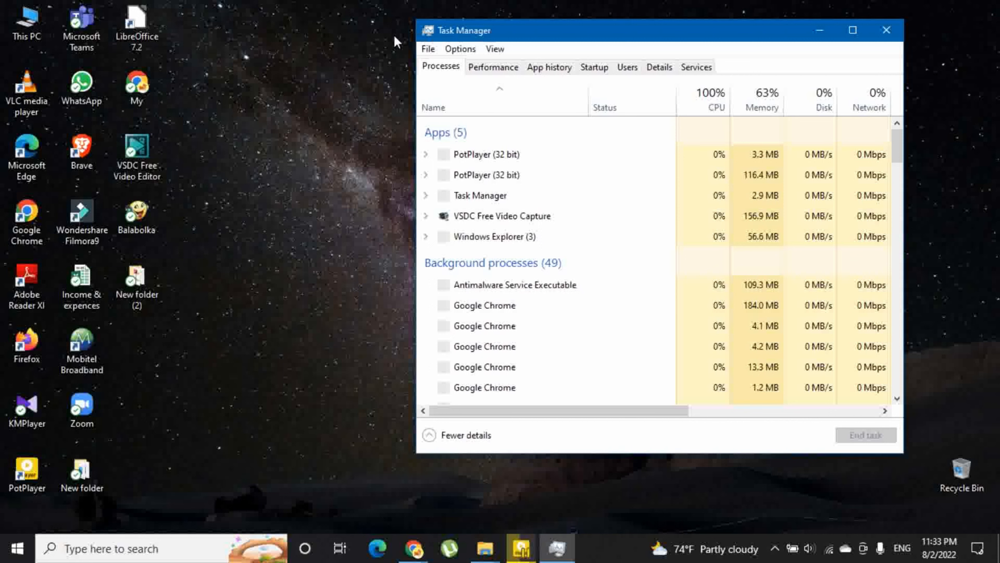
left_click(429, 49)
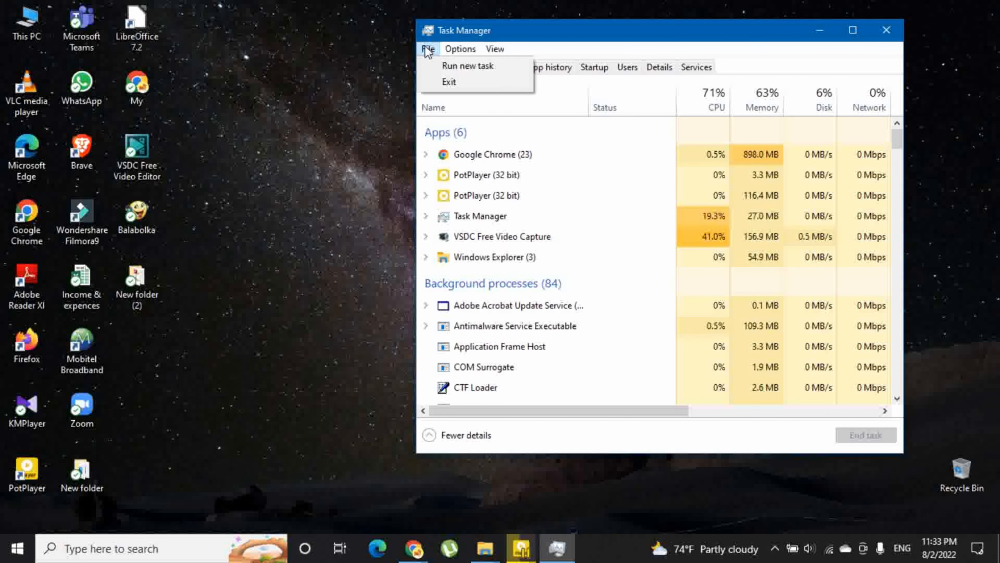
mouse_move(450, 65)
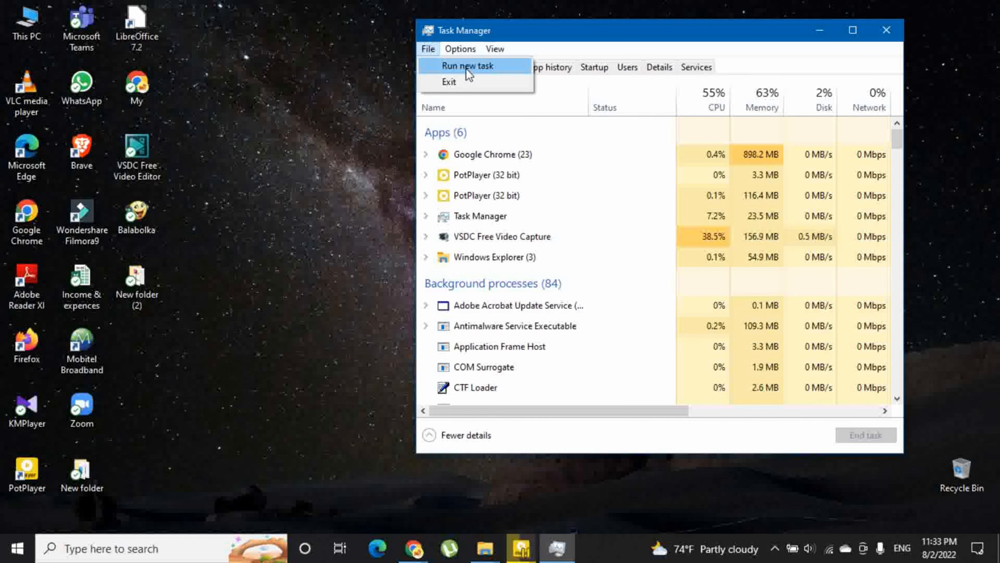
left_click(464, 65)
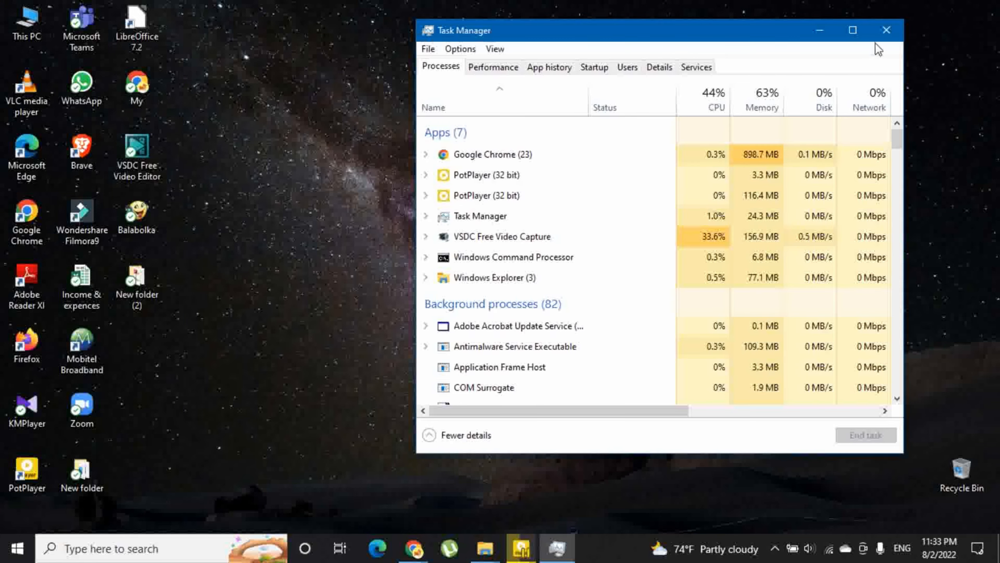
left_click(886, 30)
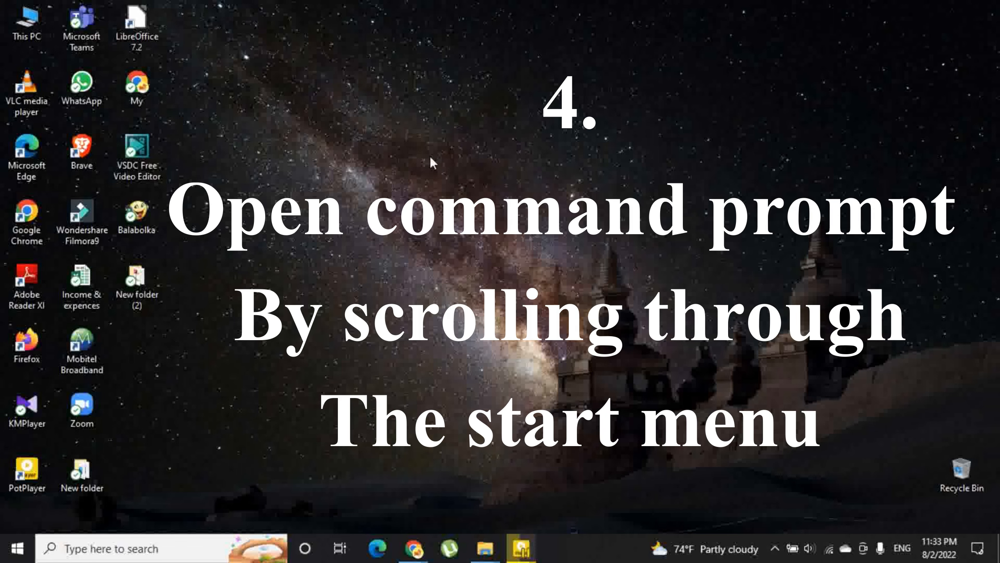
mouse_move(387, 175)
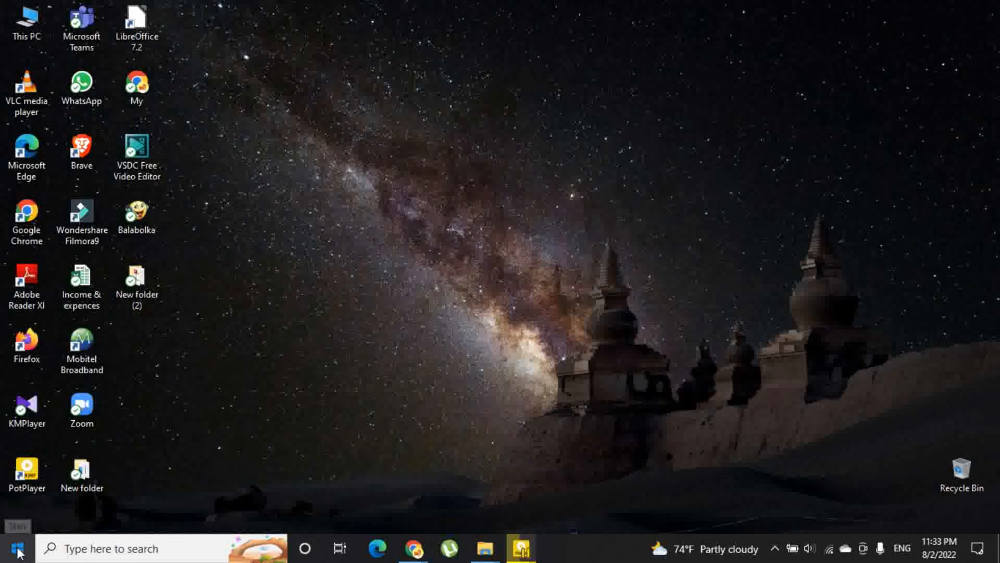
- From Start, jump to W, expand Windows System and launch Command Prompt
left_click(16, 547)
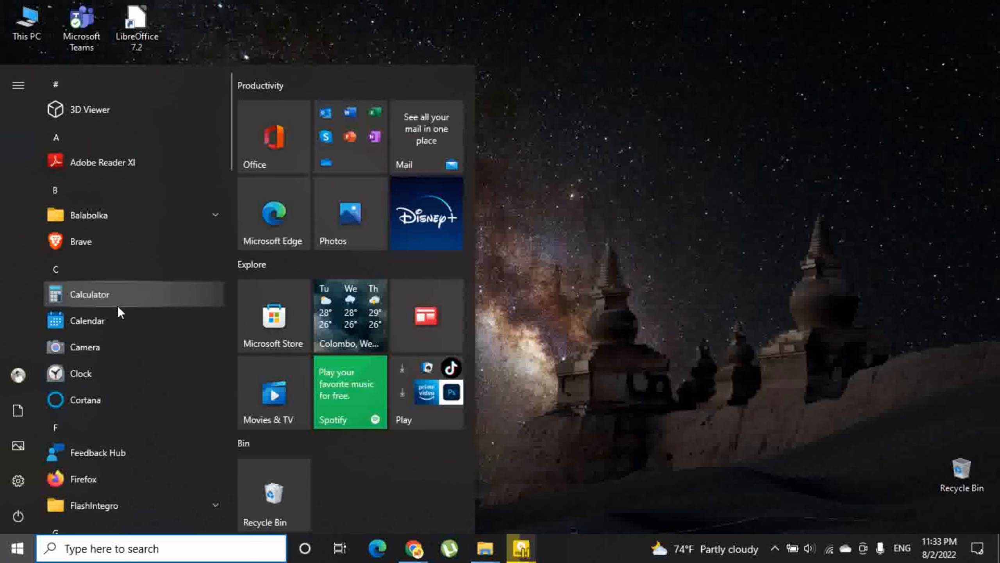
mouse_move(143, 109)
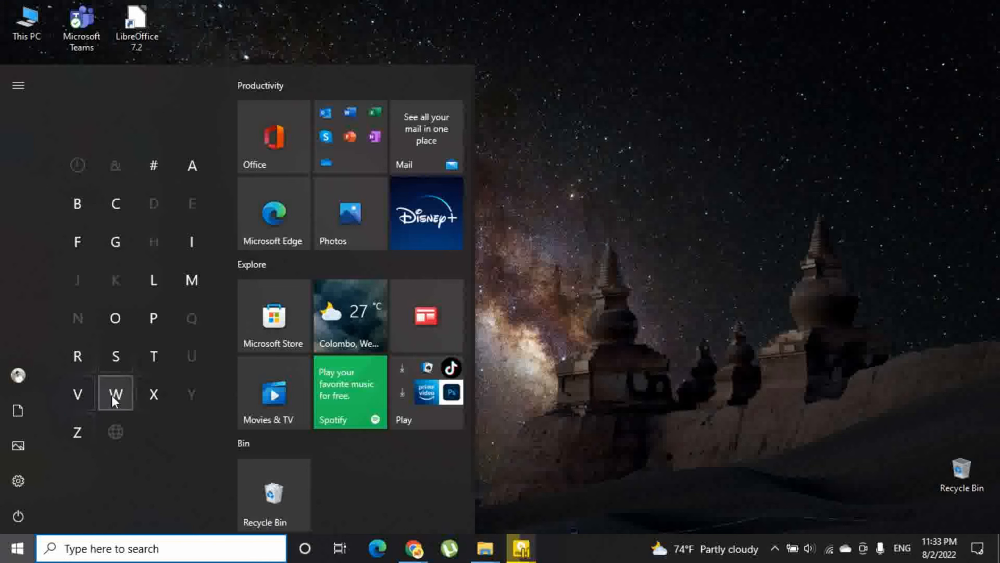
left_click(115, 394)
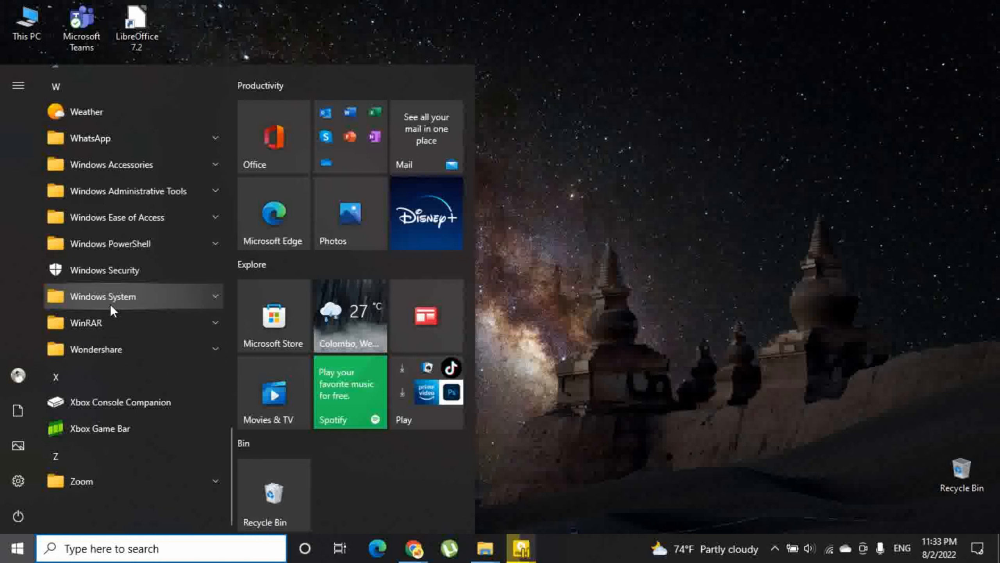
mouse_move(56, 300)
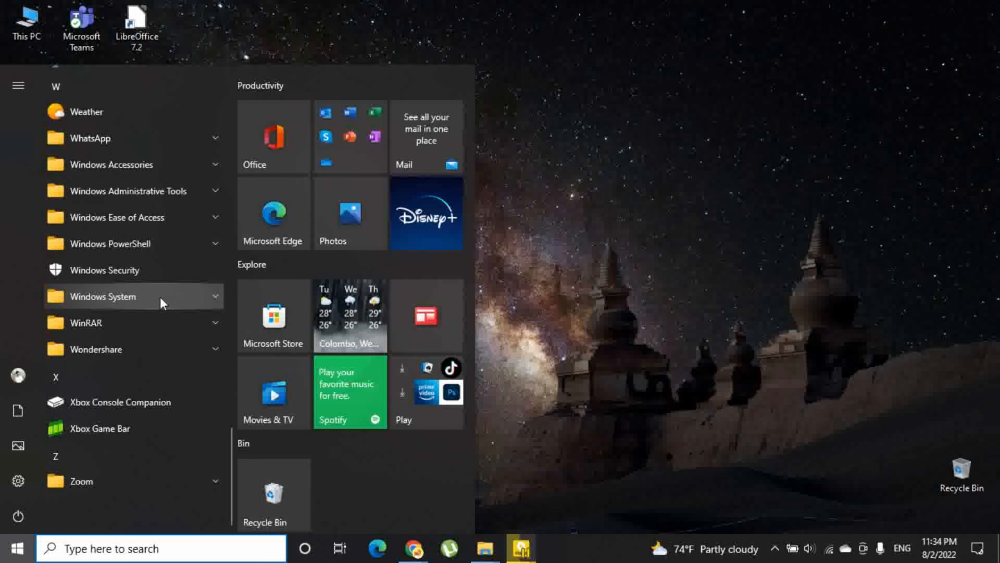
left_click(107, 296)
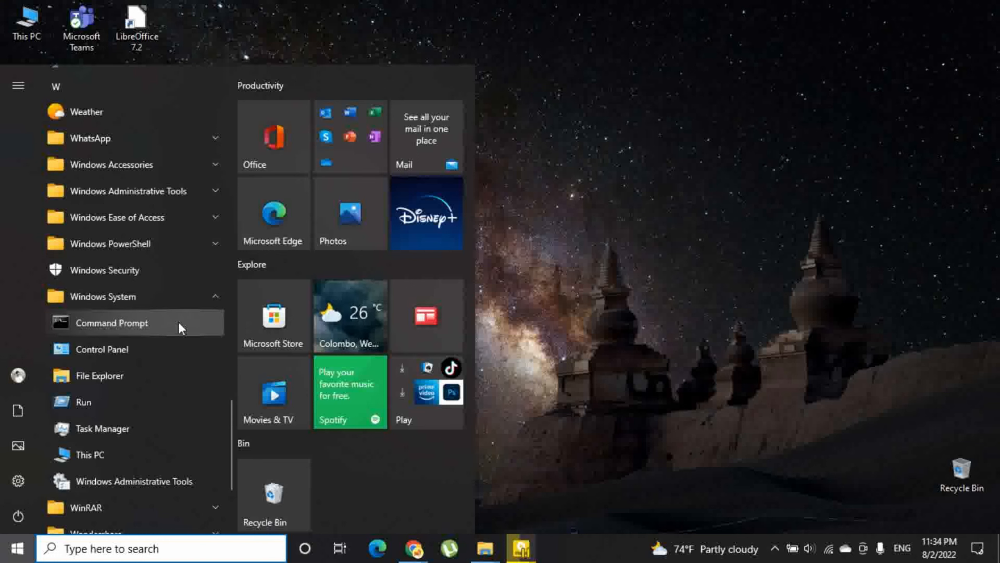
left_click(109, 323)
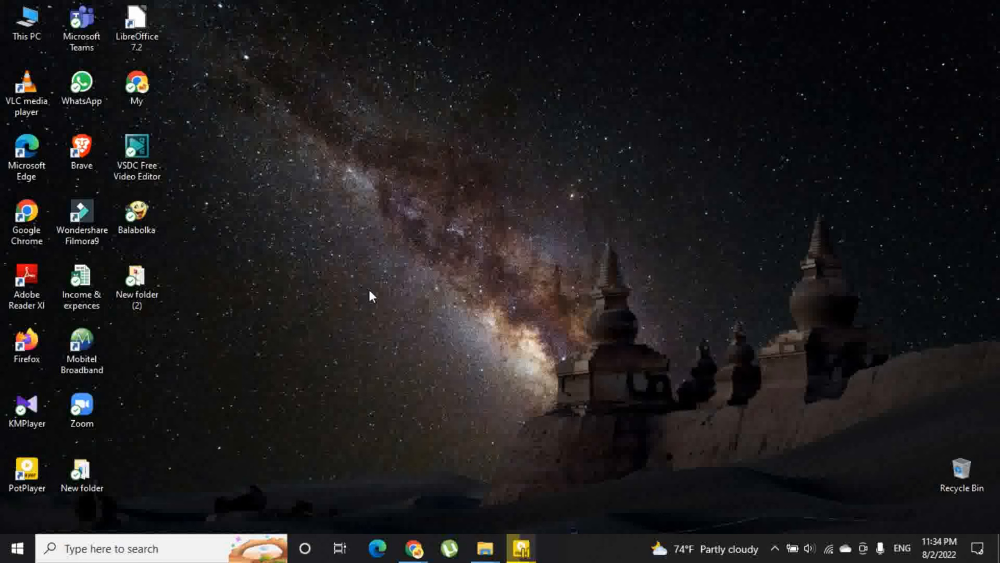
mouse_move(390, 292)
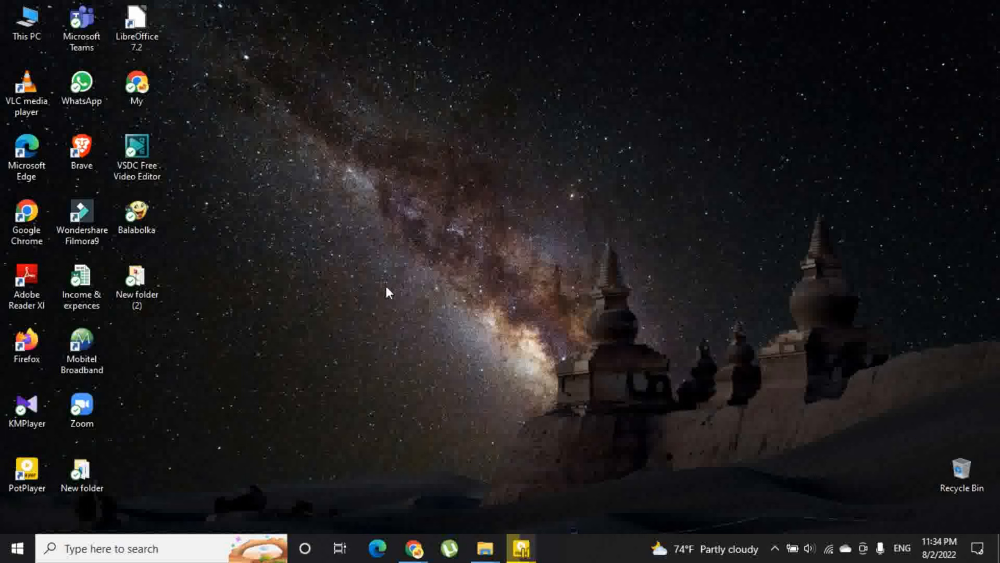
key("Win+r")
type("cmd")
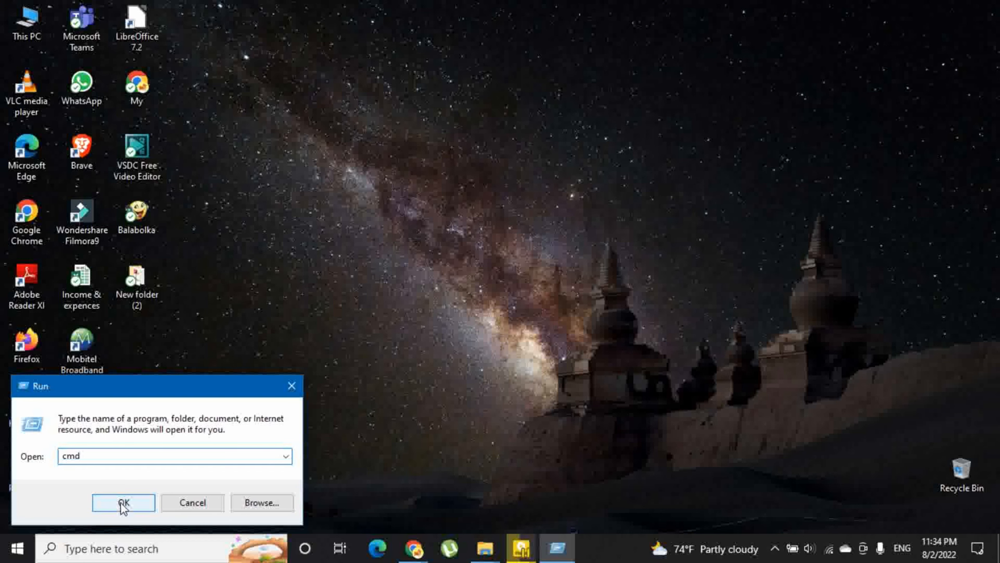
left_click(122, 502)
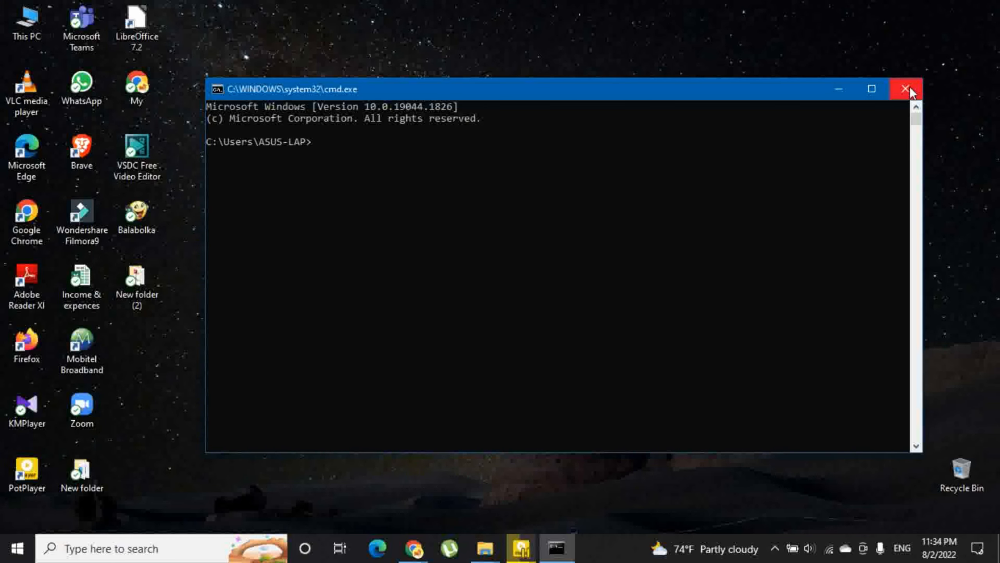
left_click(906, 89)
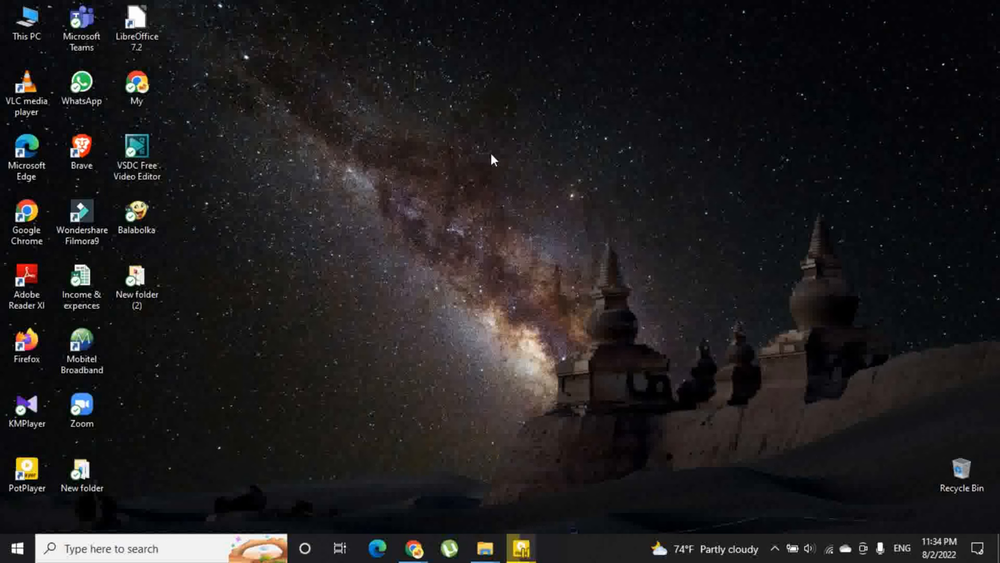
mouse_move(537, 180)
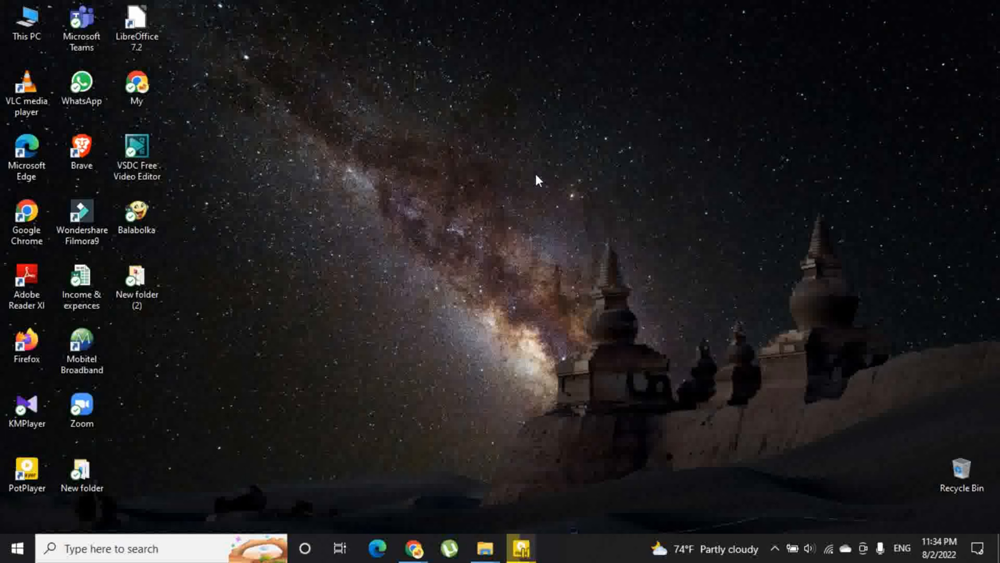
mouse_move(522, 179)
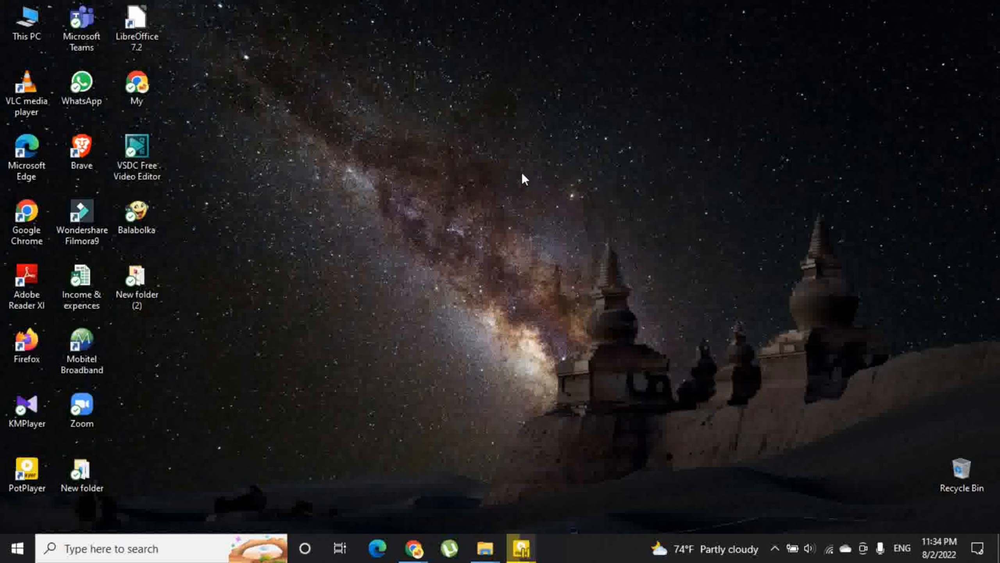
mouse_move(533, 175)
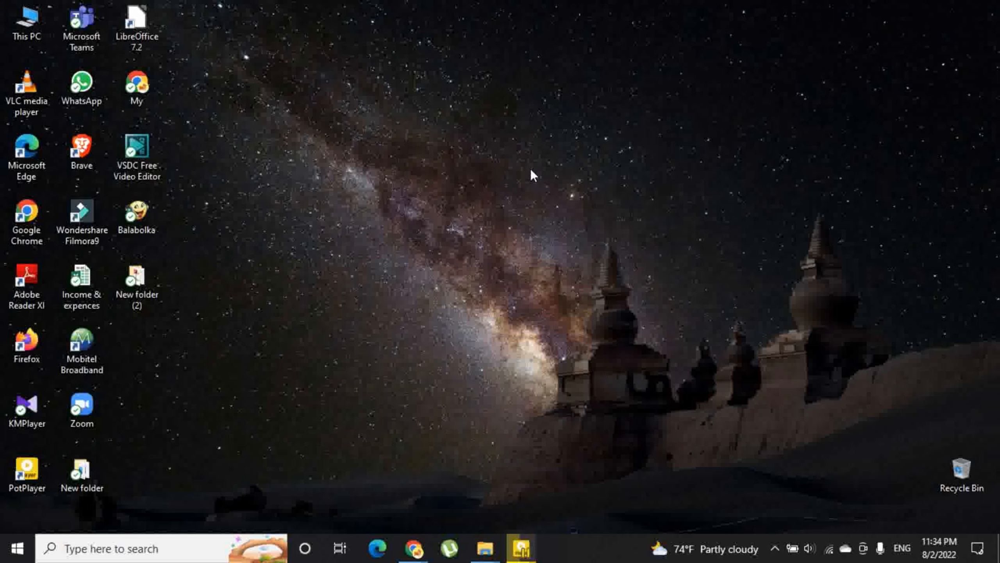